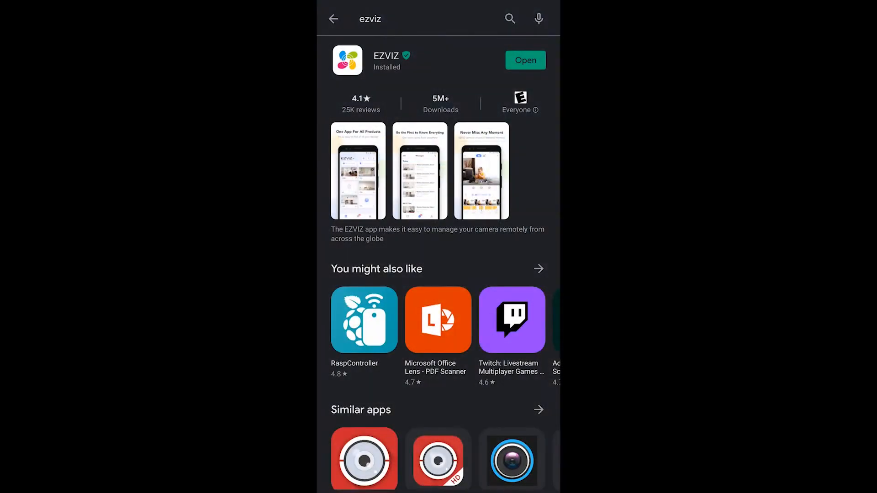
- Launch the installed EZVIZ app from its Play Store listing to reach the login screen
click(525, 61)
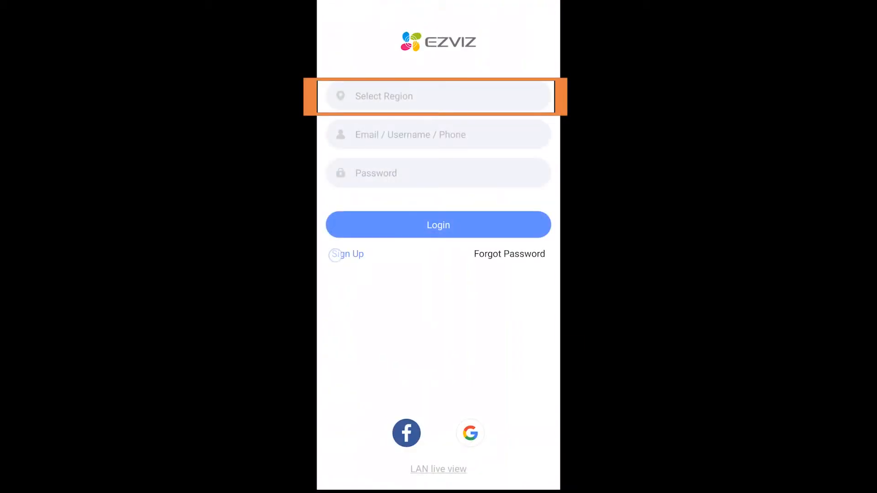
- Choose Canada as the account region and accept the terms of use
click(437, 96)
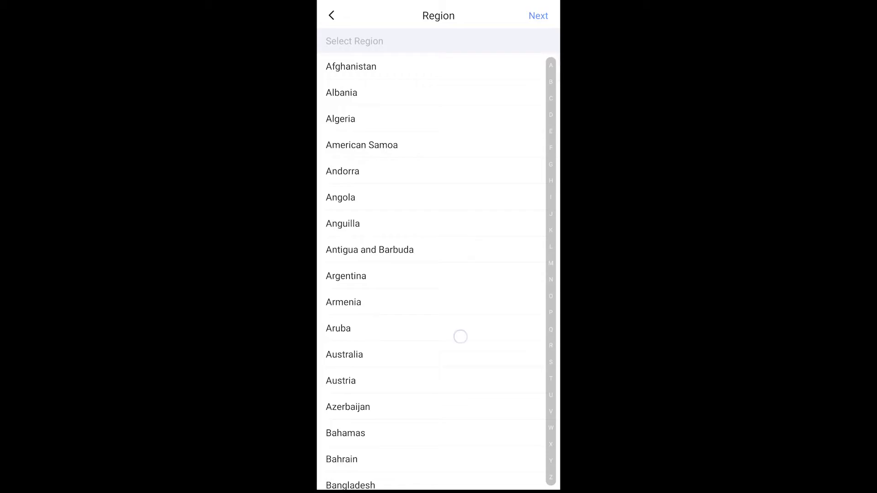
scroll(down, 3)
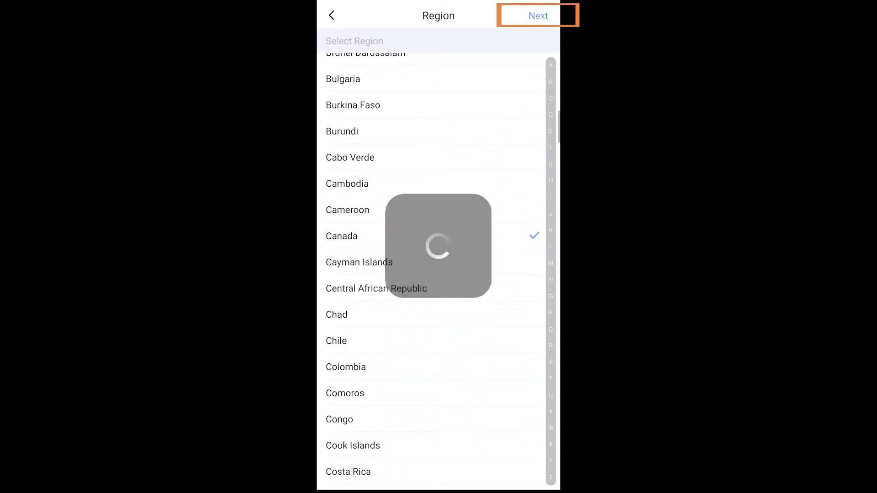
click(537, 15)
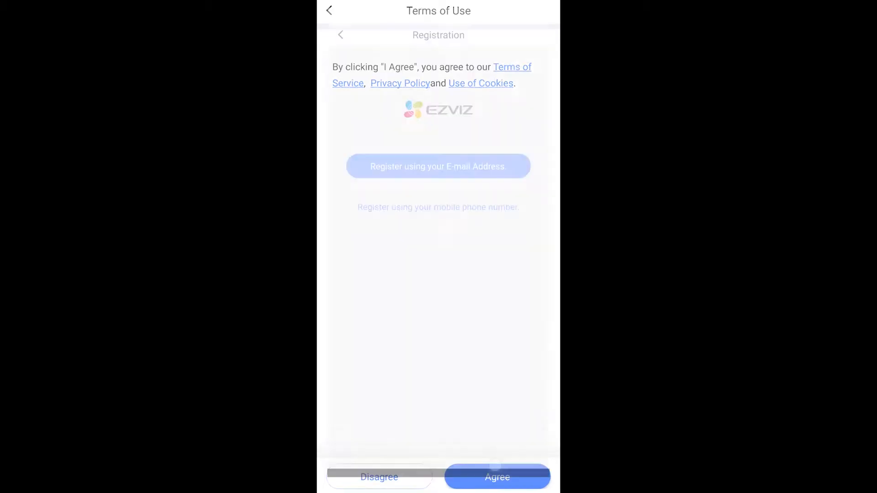
click(497, 476)
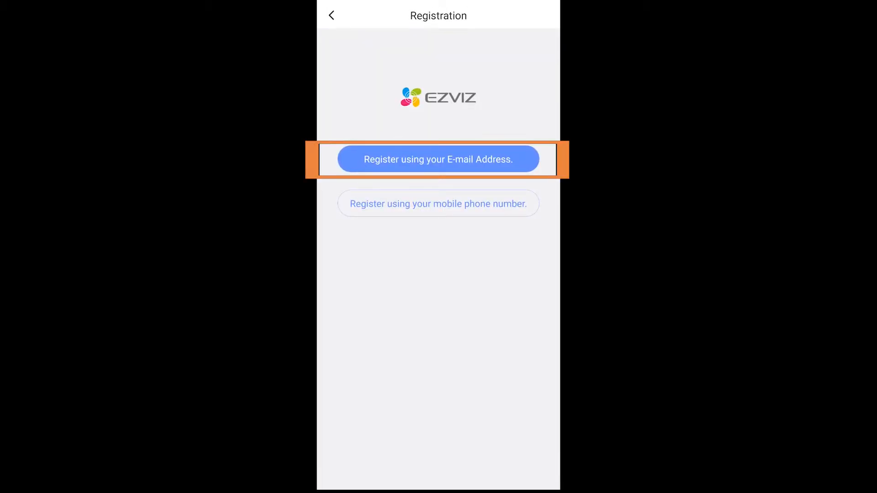
- Register by email with an address and password, and have the verification code emailed
click(437, 159)
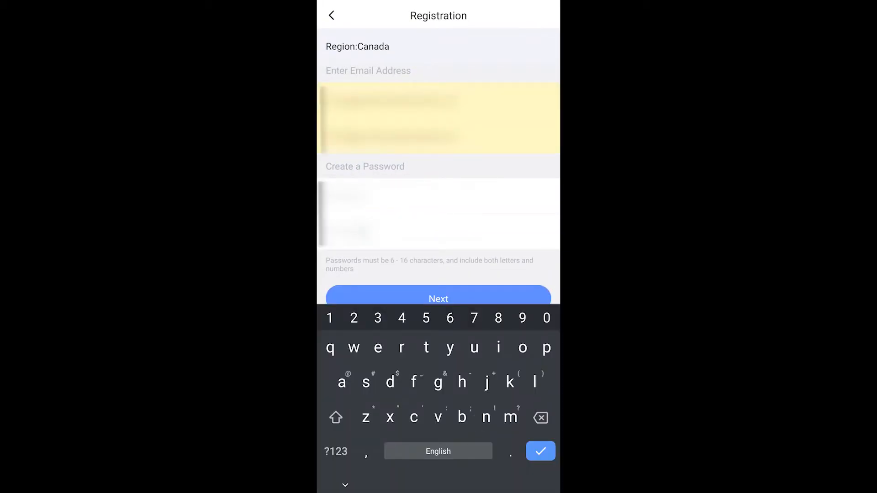
click(438, 298)
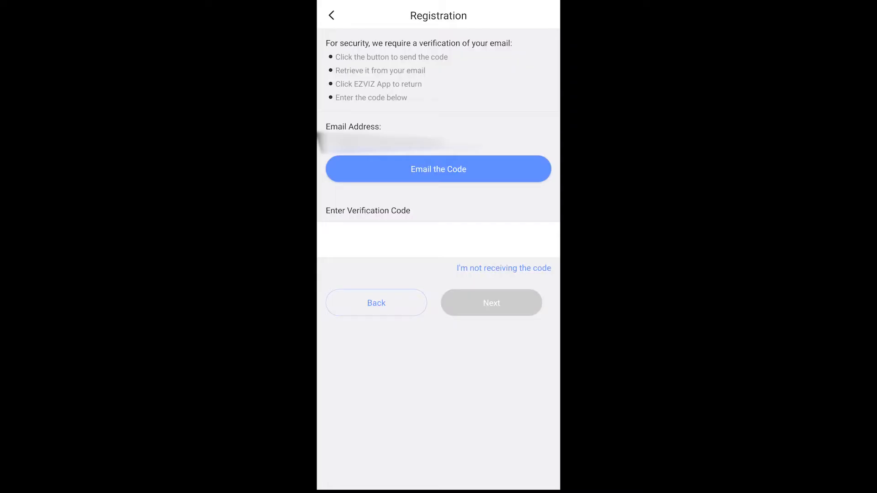
click(437, 169)
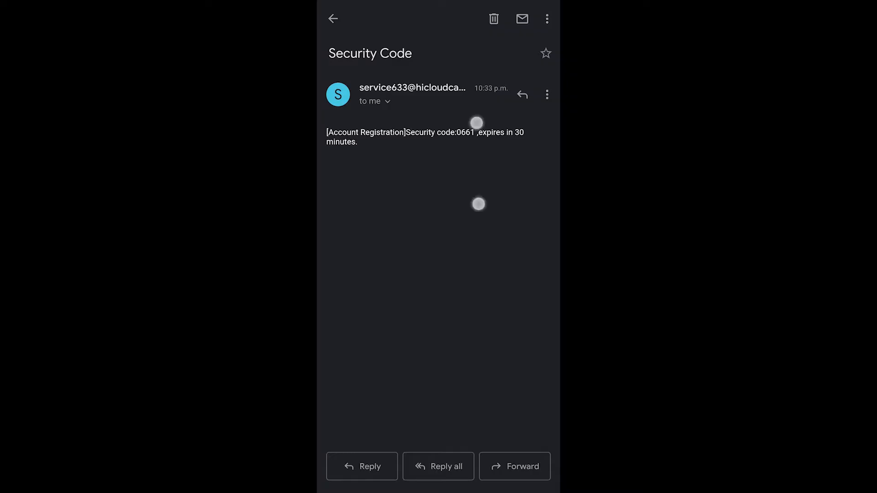
key(Home)
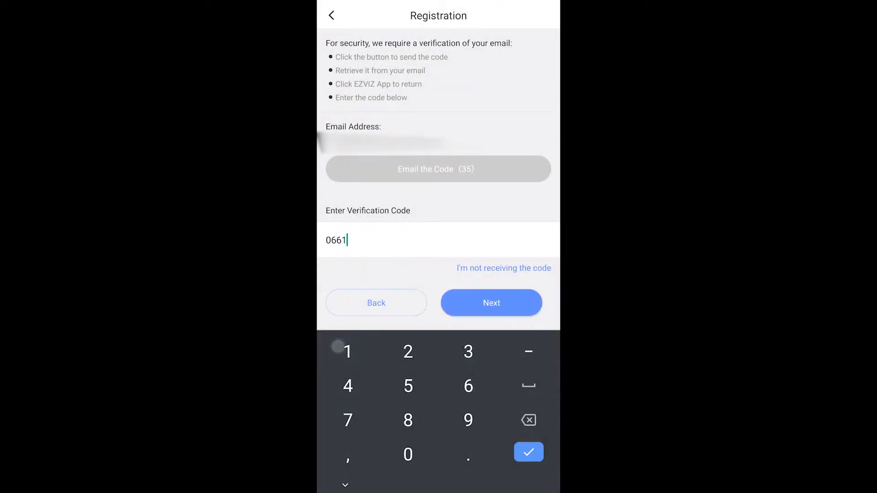
- Verify the account with code 0661 and start adding a device from the home screen
click(490, 302)
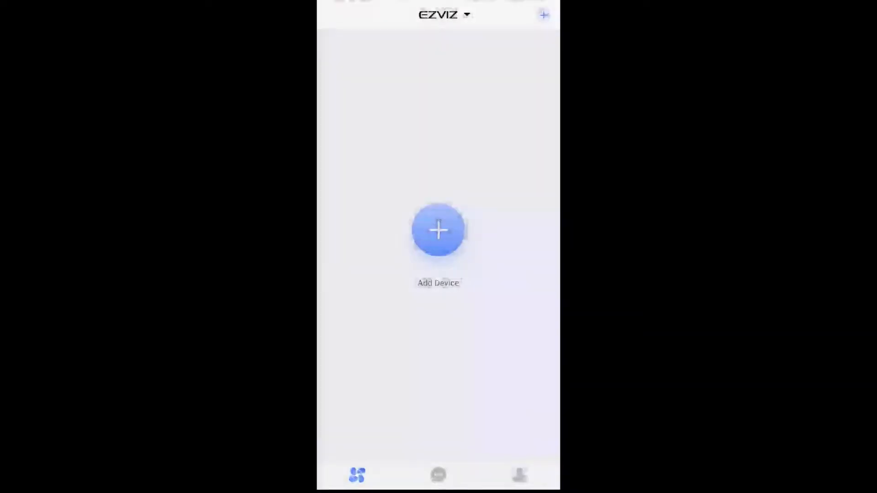
click(438, 229)
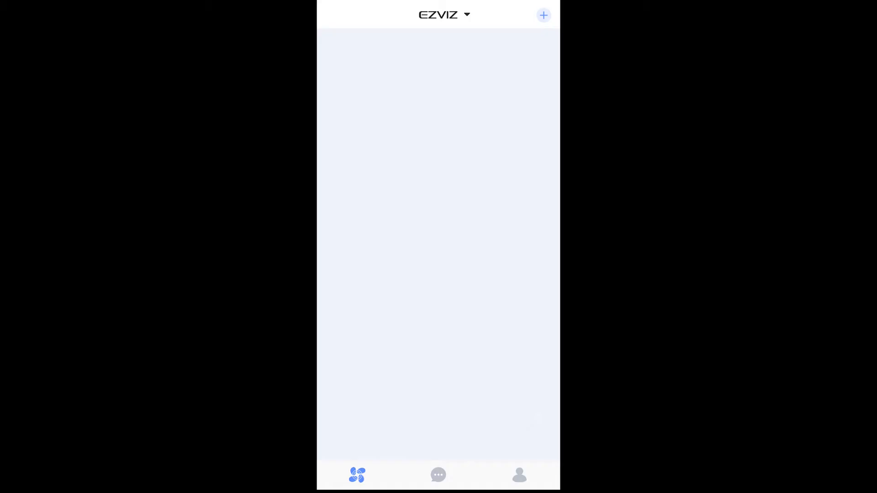
click(542, 15)
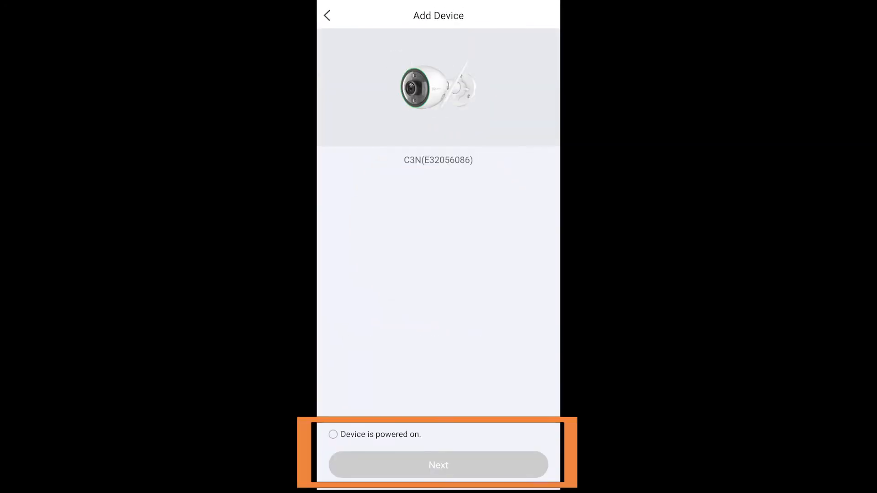
- Confirm the C3N camera is powered on and its indicator flashes blue
click(332, 434)
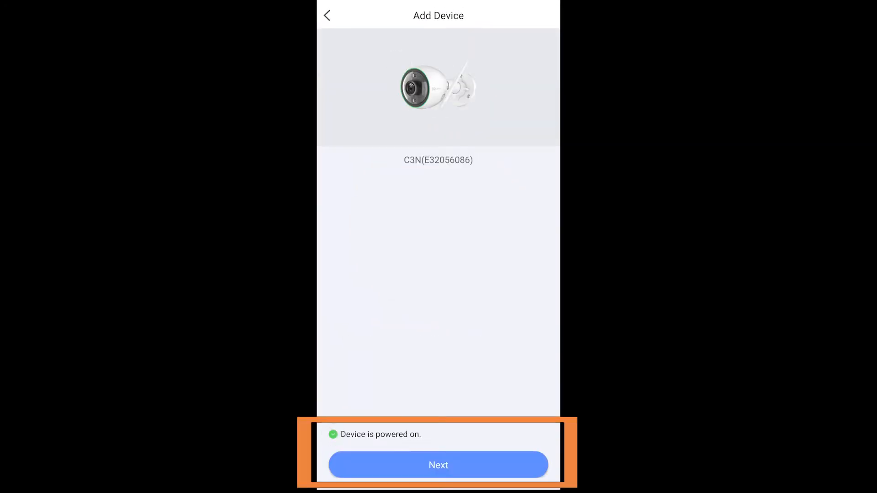
click(438, 464)
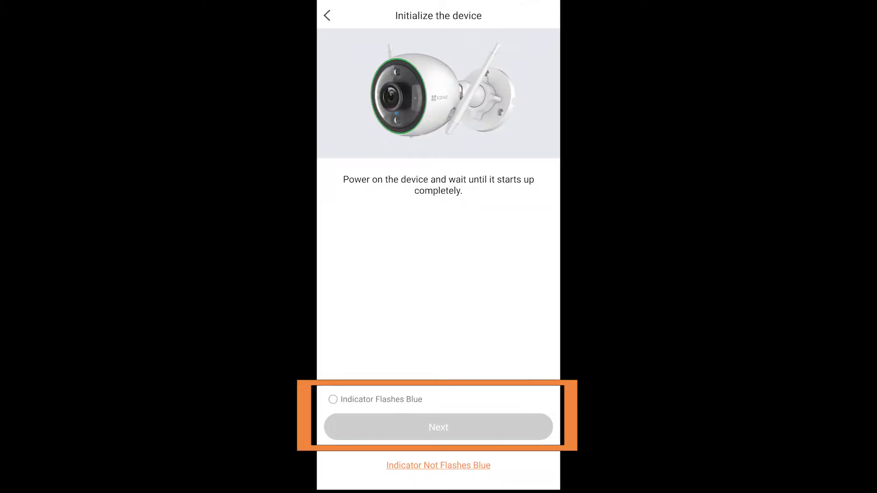
click(332, 399)
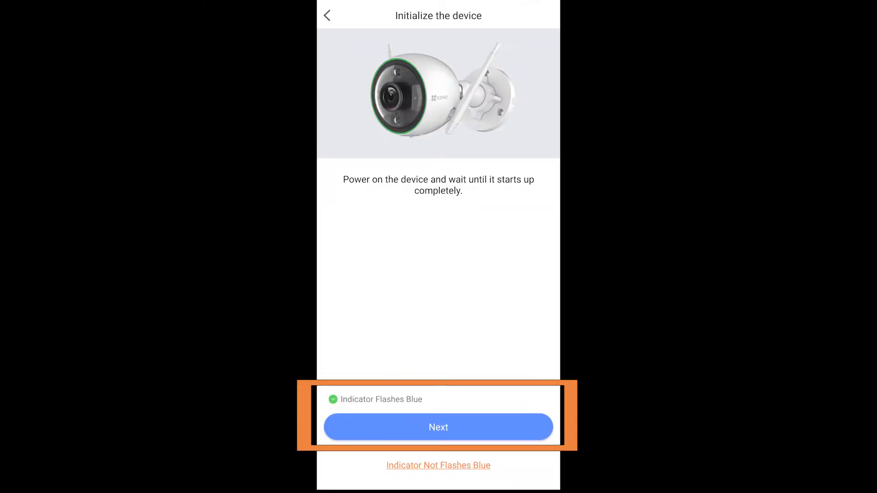
click(437, 427)
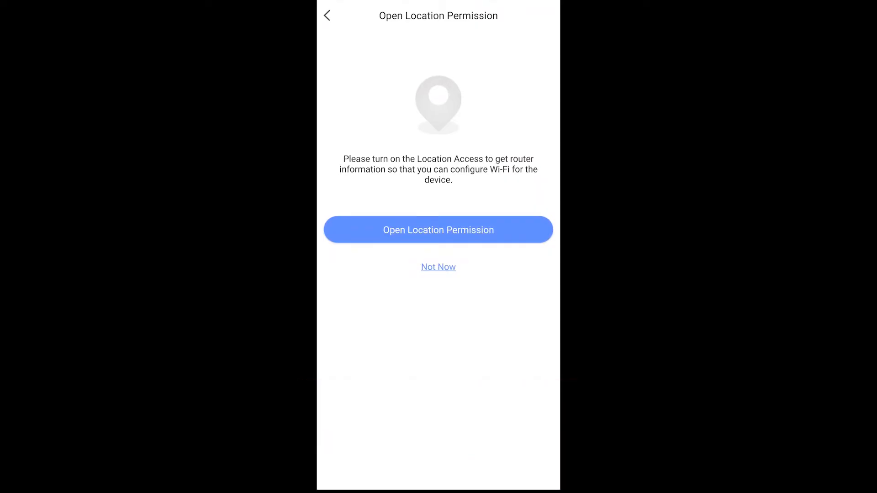
- Grant location permission so the camera's Wi-Fi can be configured
click(437, 229)
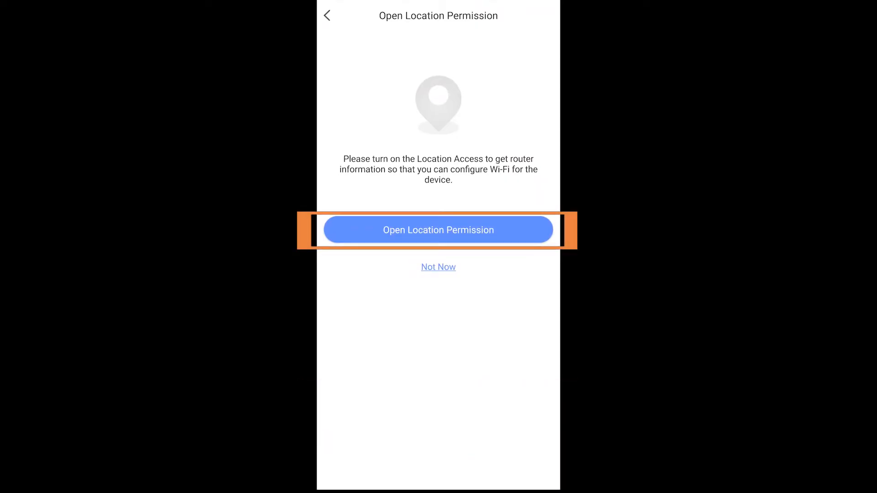
click(438, 230)
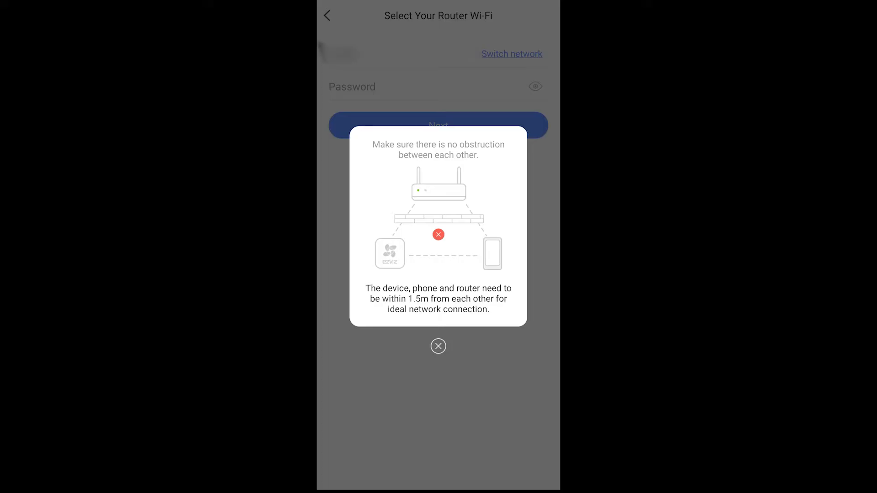
- Dismiss the distance tip, submit the router Wi-Fi password and let the camera setup run
click(438, 346)
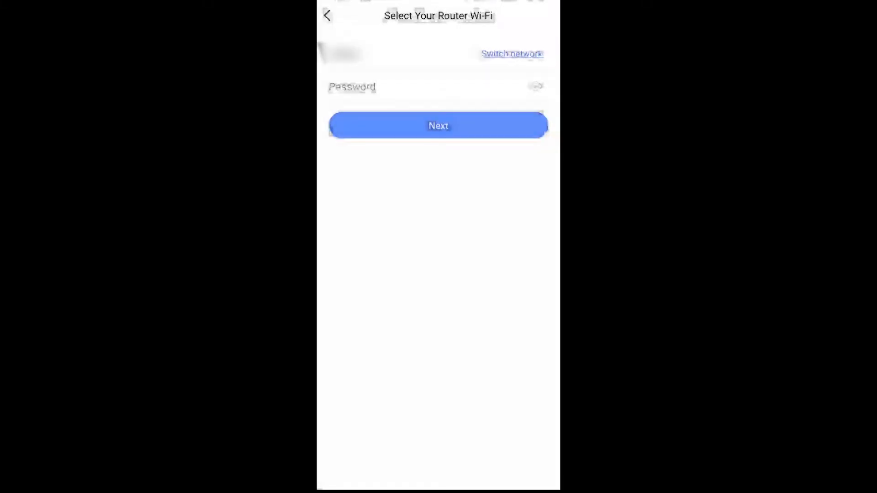
click(437, 125)
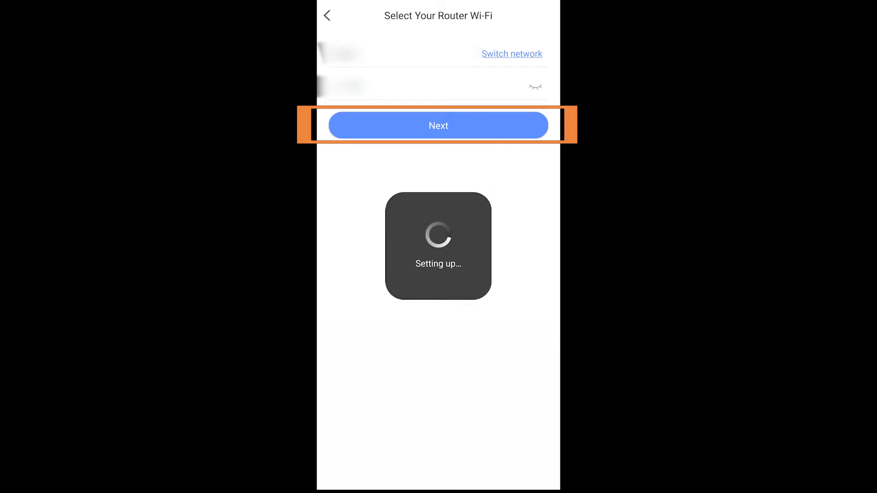
click(438, 125)
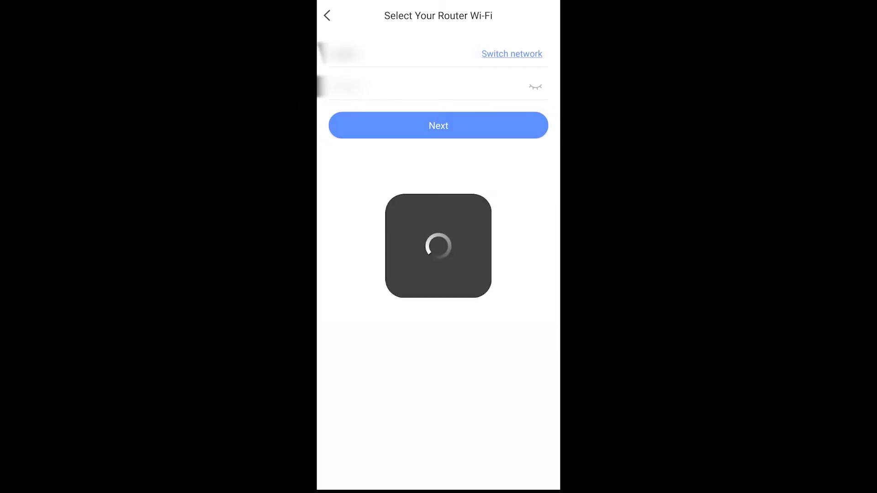
click(437, 125)
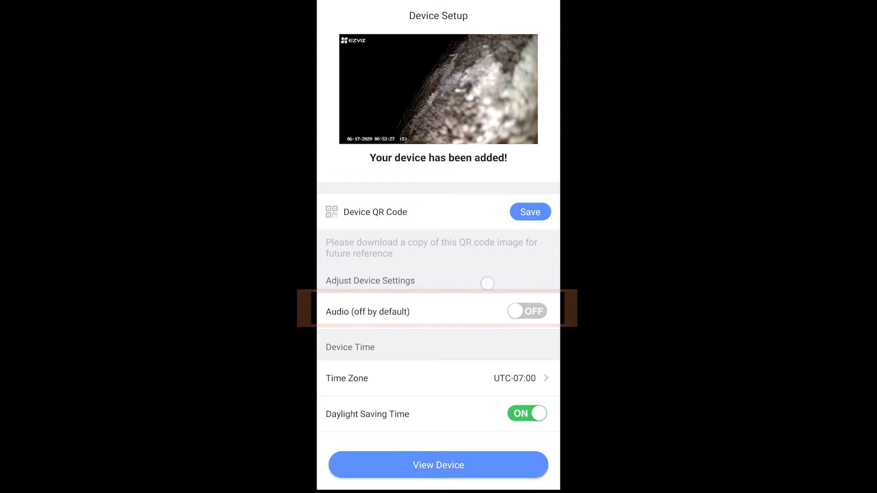
- Switch Audio to ON in Device Setup and finish via View Device
scroll(down, 3)
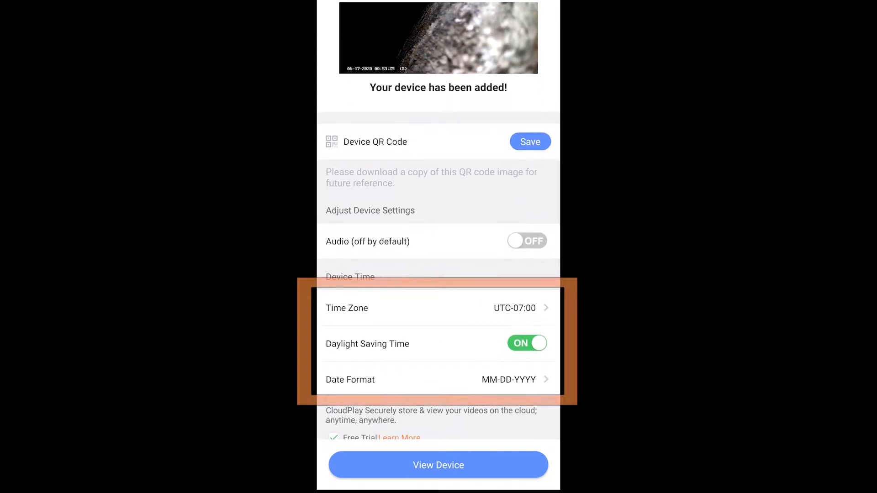
scroll(down, 3)
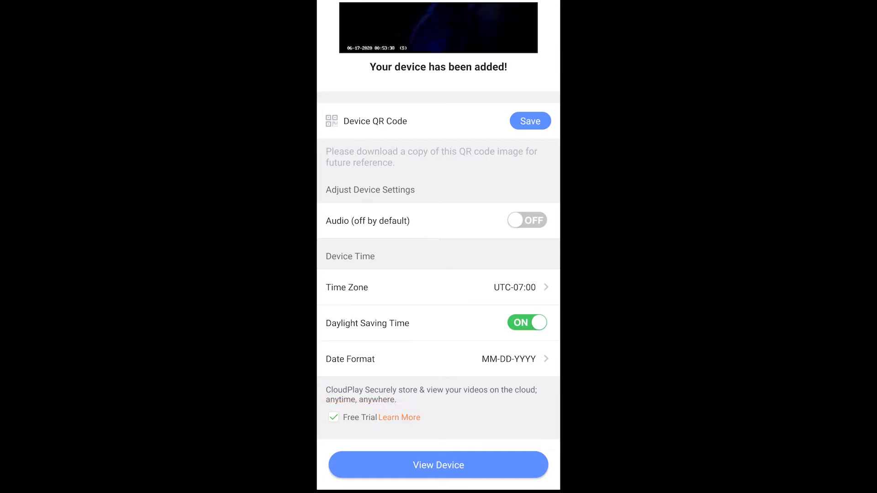
scroll(down, 3)
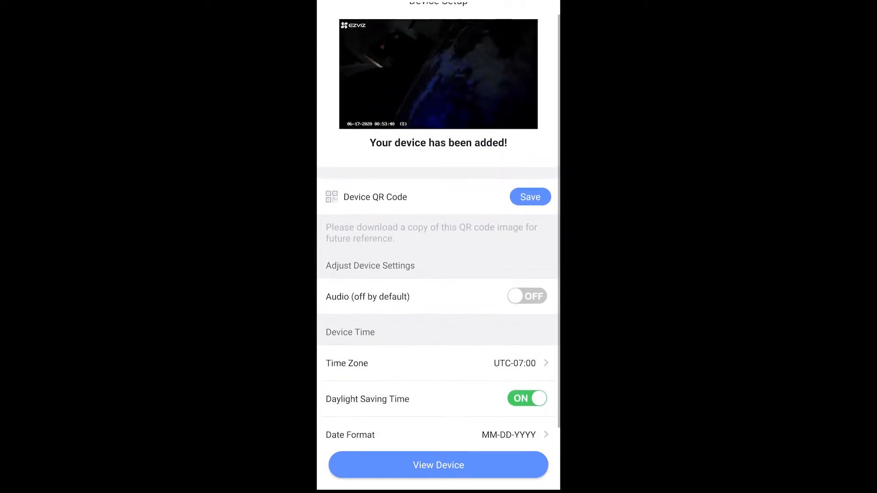
click(526, 296)
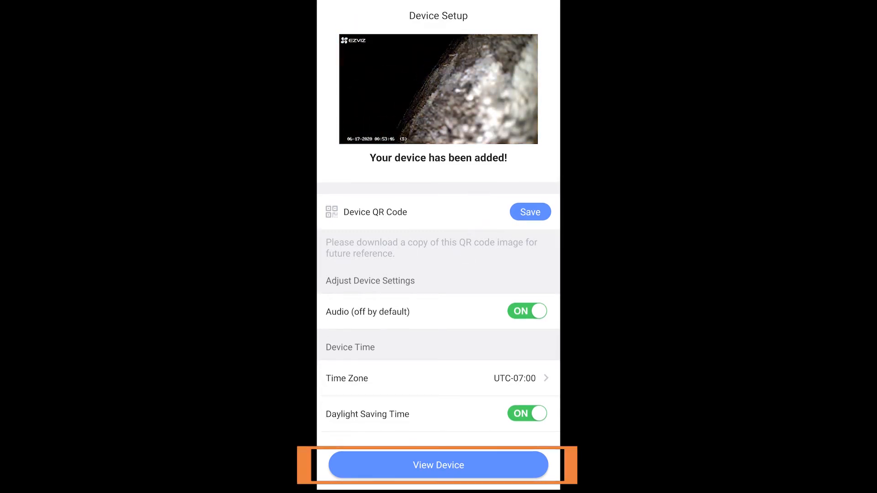
scroll(down, 3)
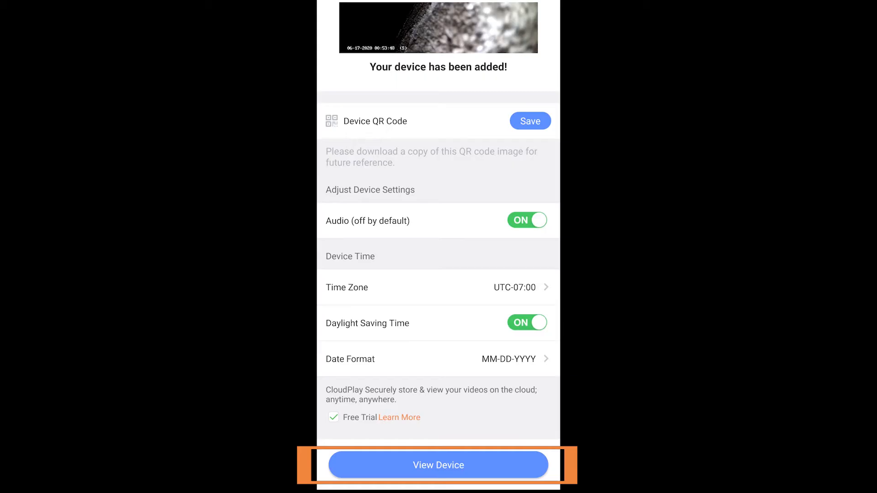
click(439, 465)
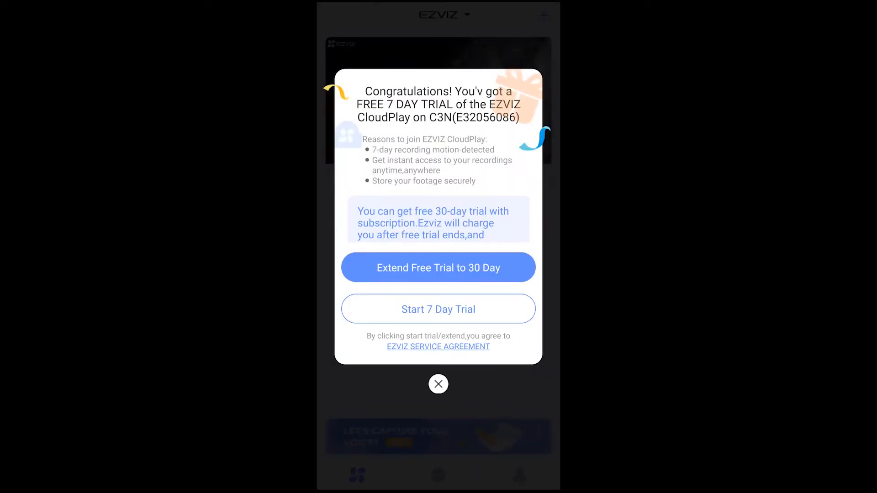
- Dismiss the CloudPlay trial, view the home/leaving modes and More page, then return to the camera list
click(437, 385)
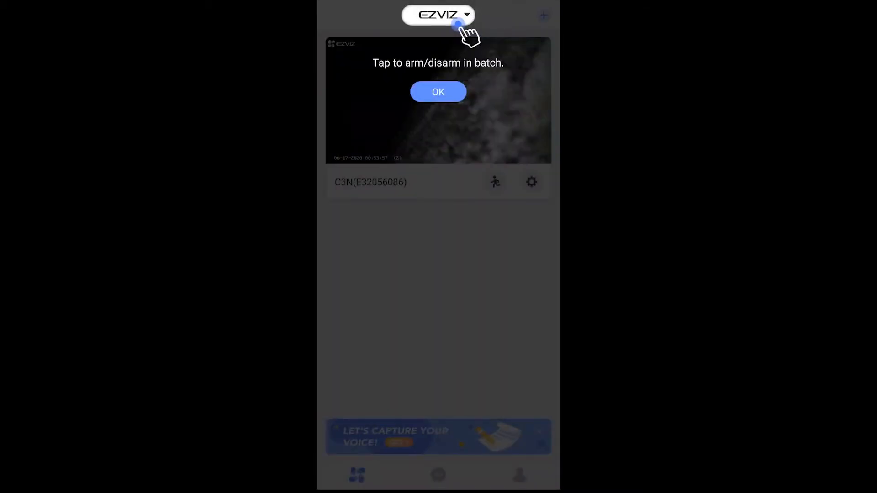
click(438, 91)
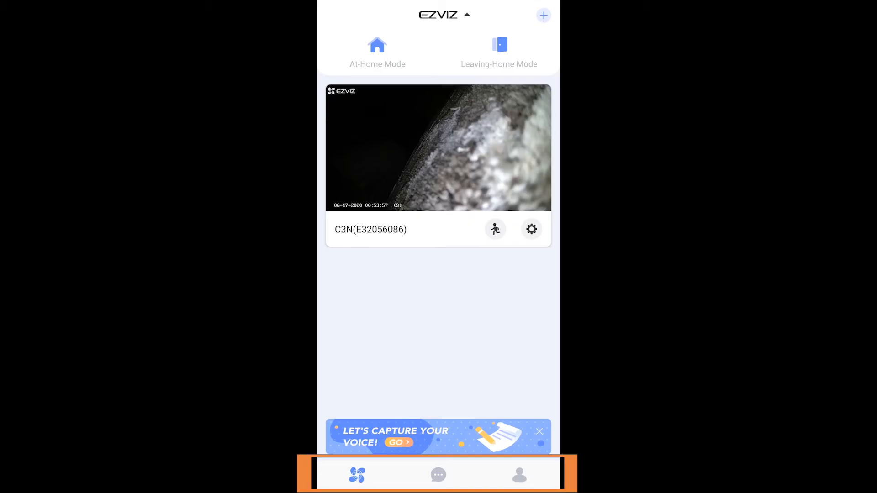
click(437, 475)
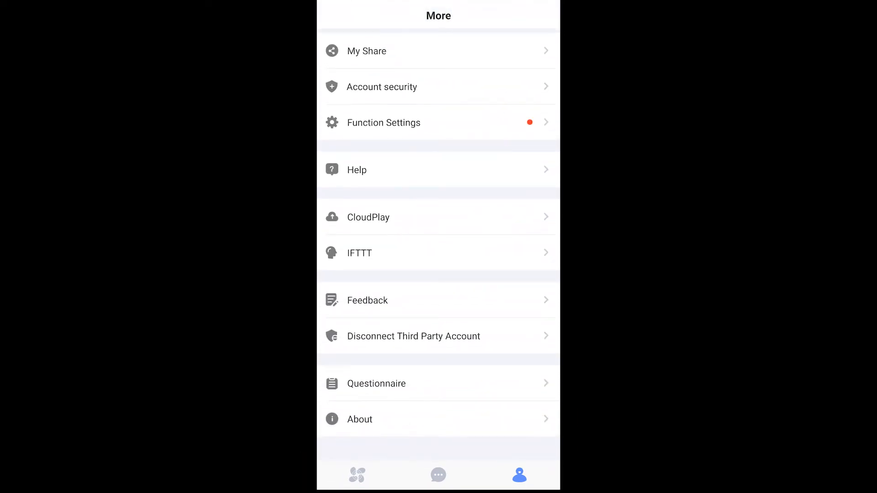
click(357, 475)
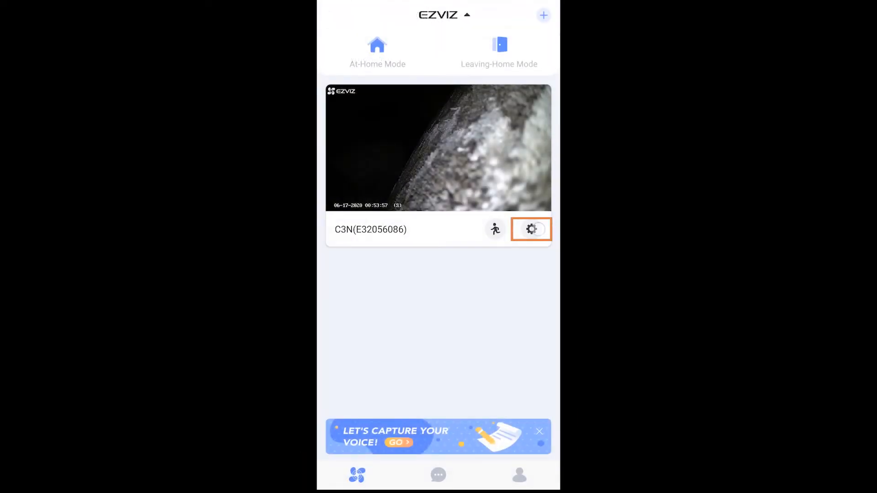
- Enter the C3N camera's settings and switch its audio off
click(530, 228)
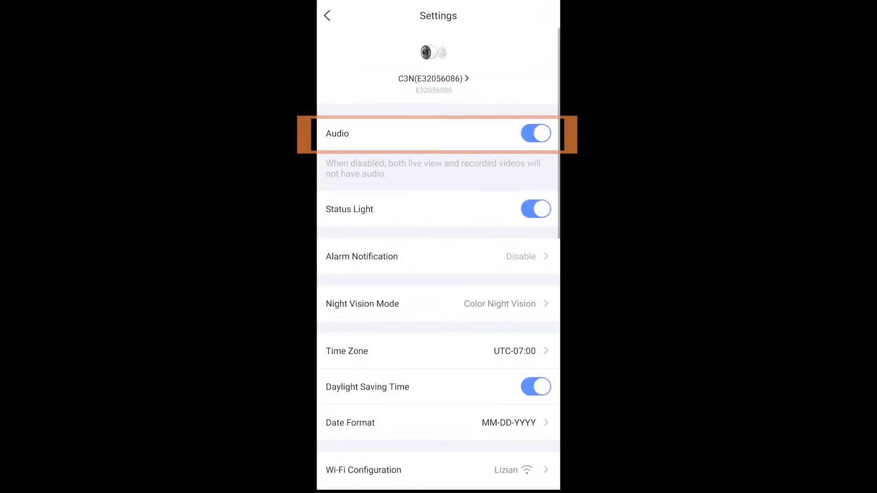
click(535, 134)
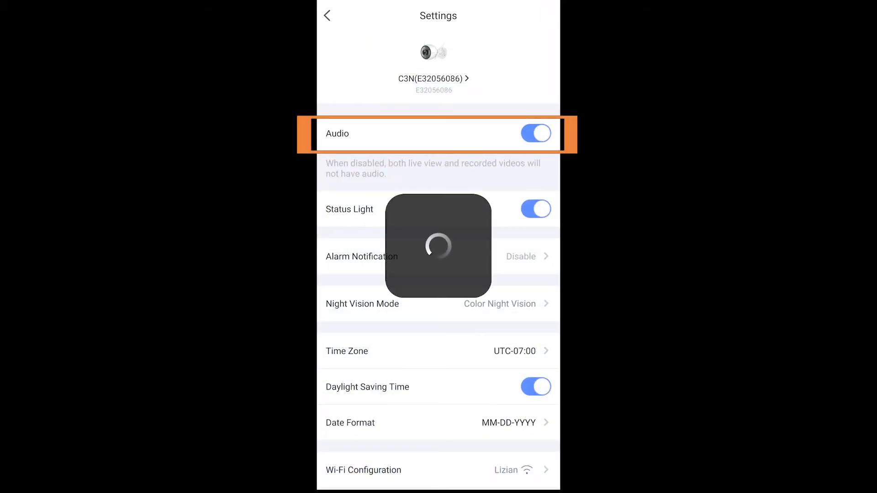
click(535, 134)
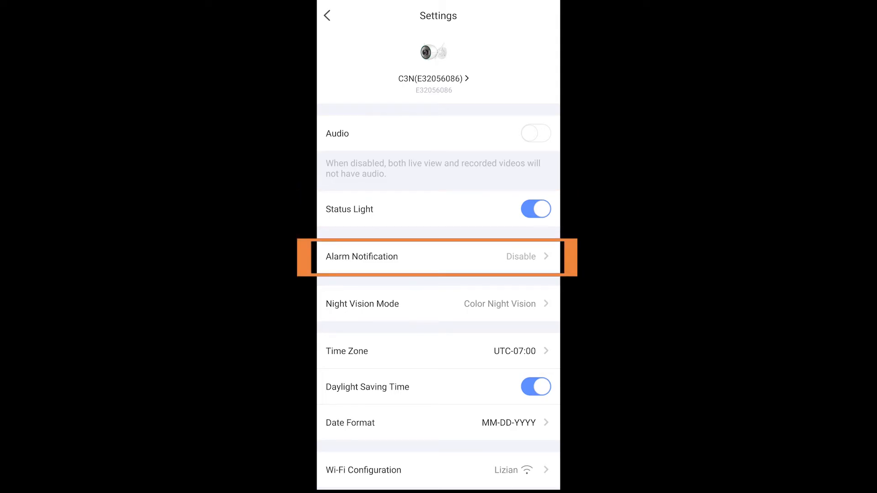
- Review Alarm Notification and Night Vision Mode options, keeping Color Night Vision
click(438, 257)
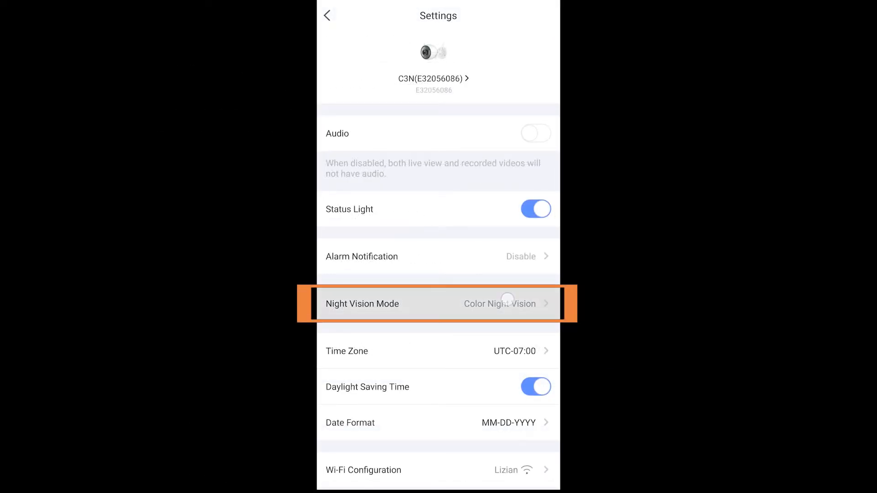
click(437, 303)
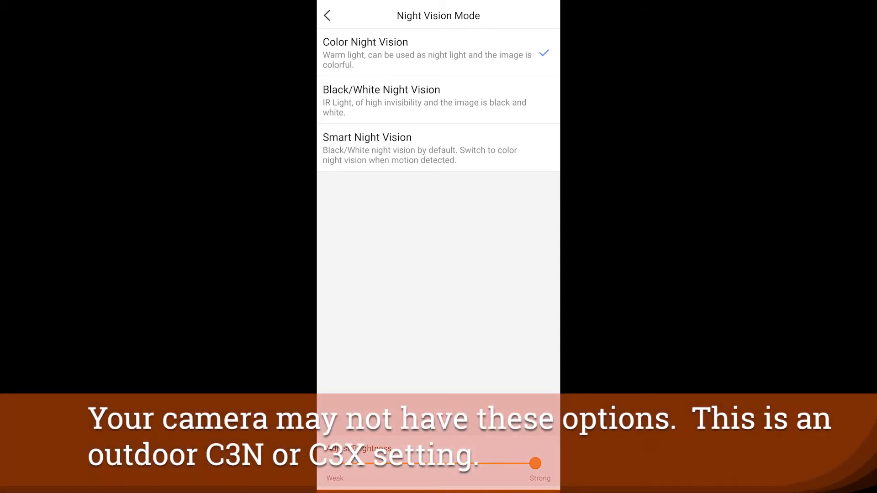
click(327, 16)
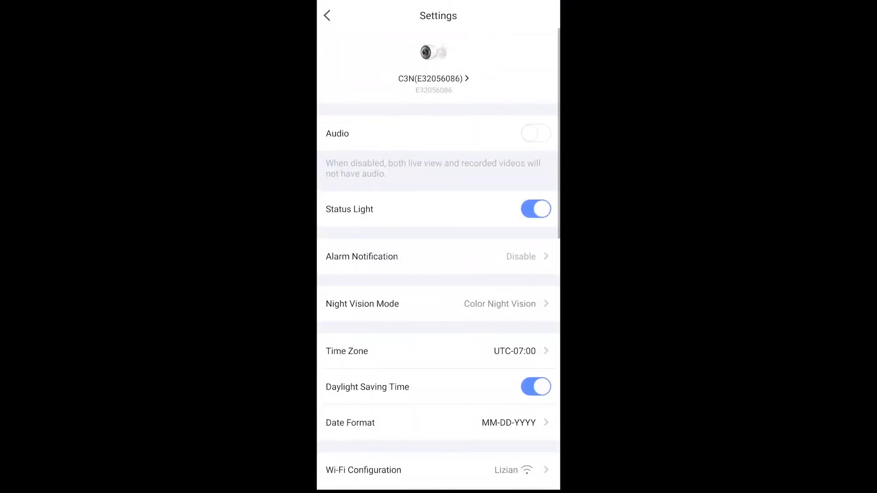
scroll(down, 3)
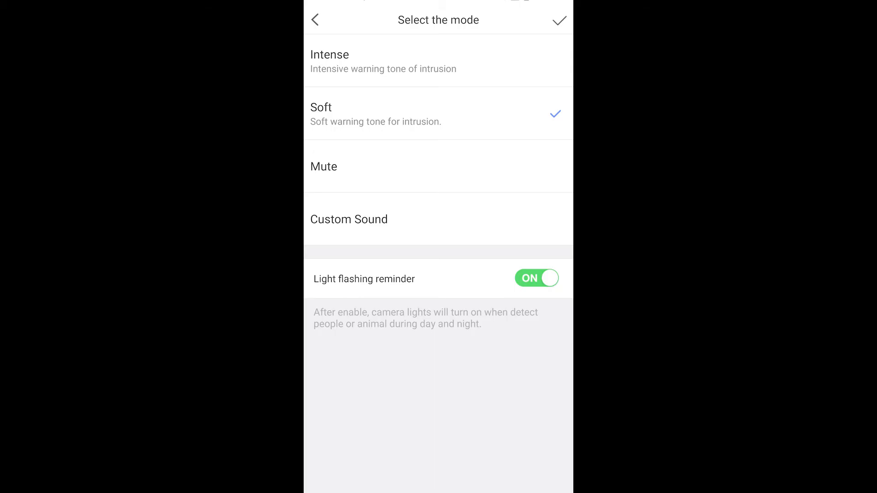
click(315, 19)
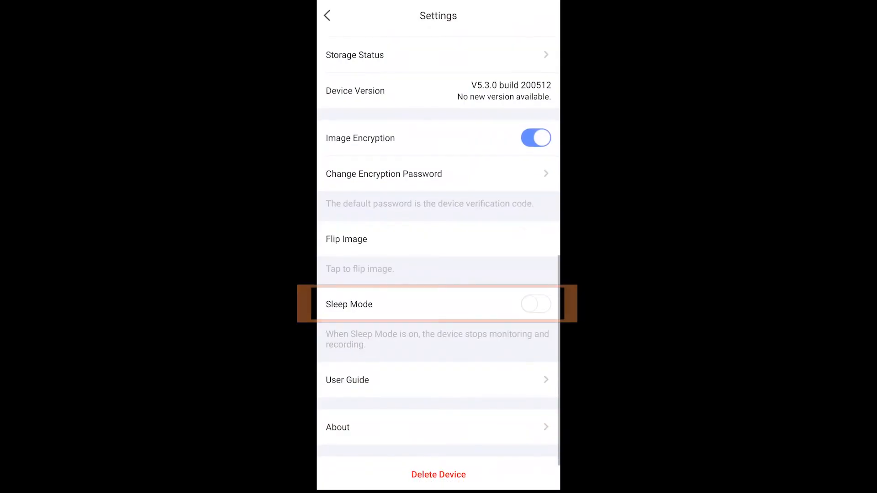
- Enable Sleep Mode on the C3N camera and view its live feed showing monitoring stopped
click(534, 303)
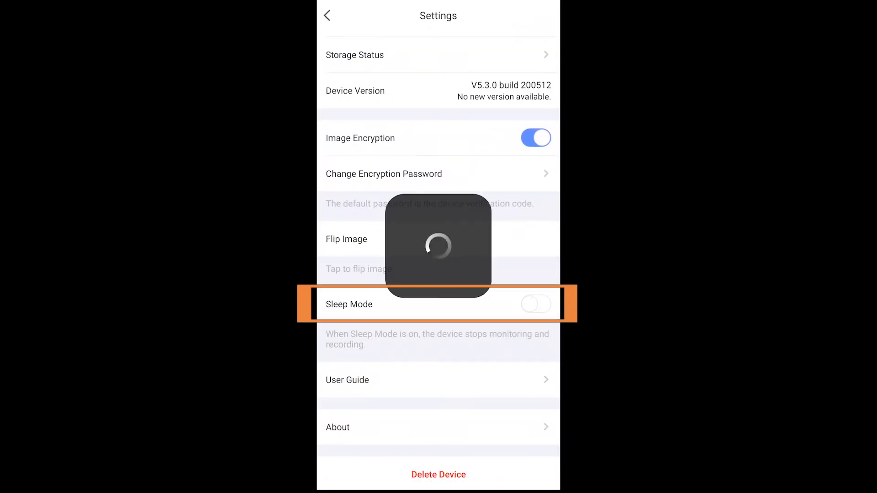
click(534, 303)
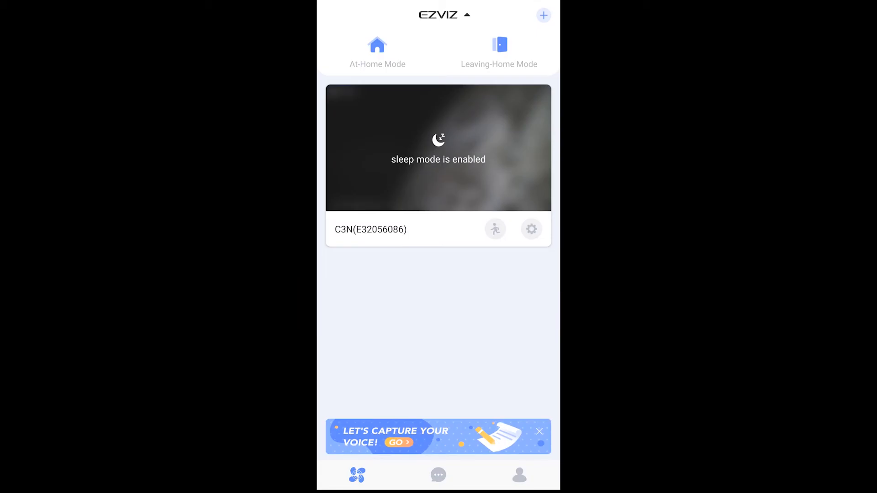
click(437, 148)
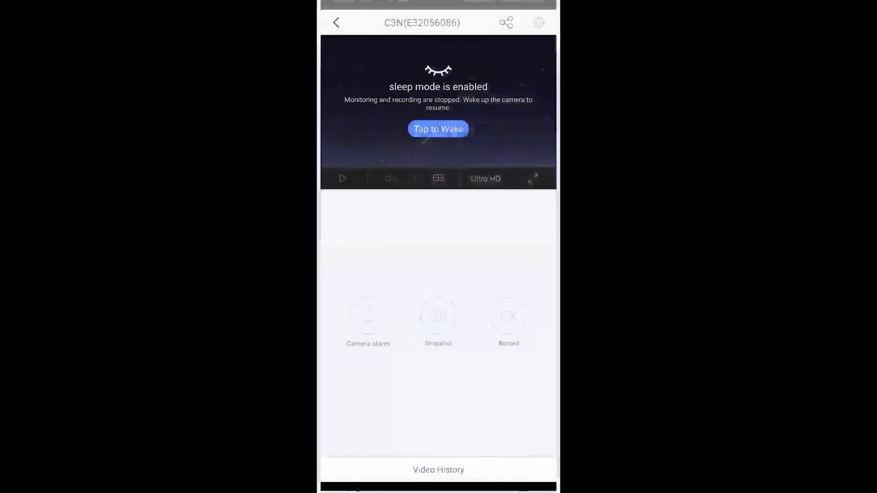
- Wake the C3N camera so its live feed resumes, with sound left off
click(437, 129)
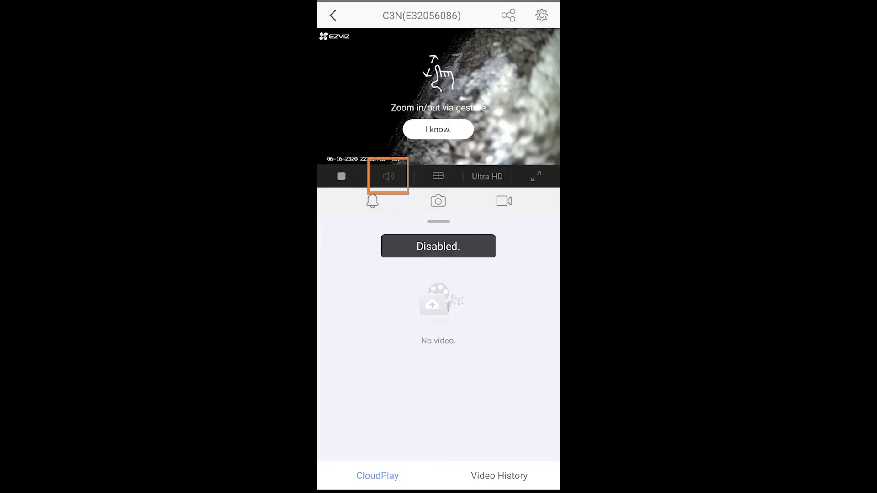
click(437, 176)
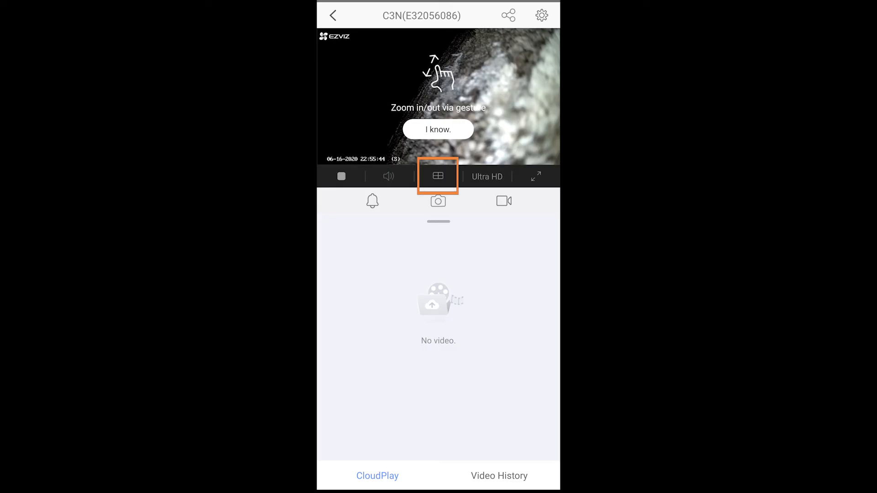
click(437, 129)
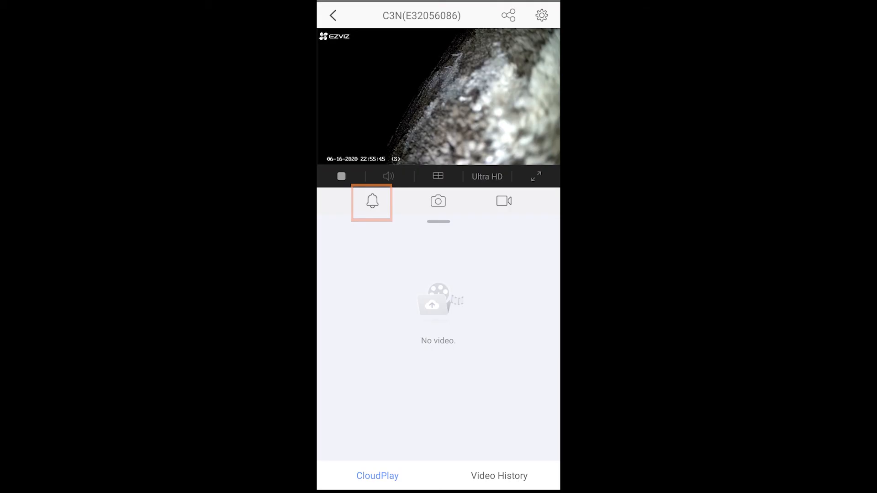
- Try the live-view control icons such as snapshot and record
click(438, 201)
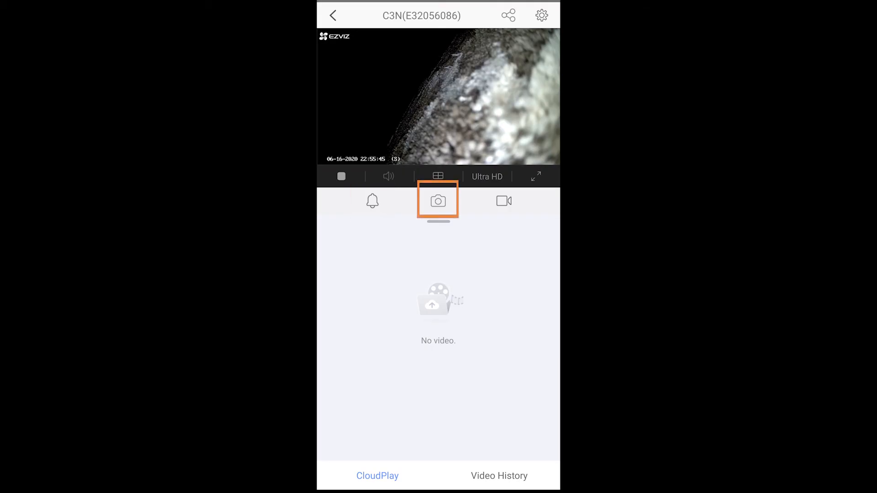
click(503, 201)
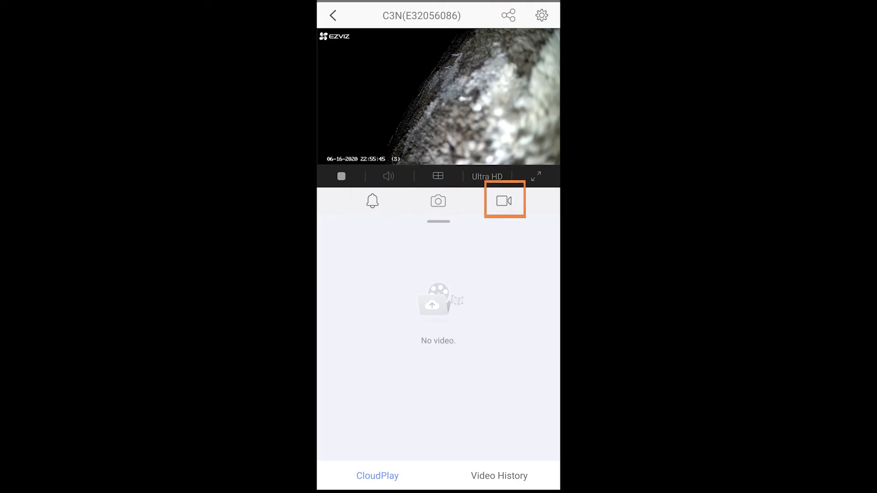